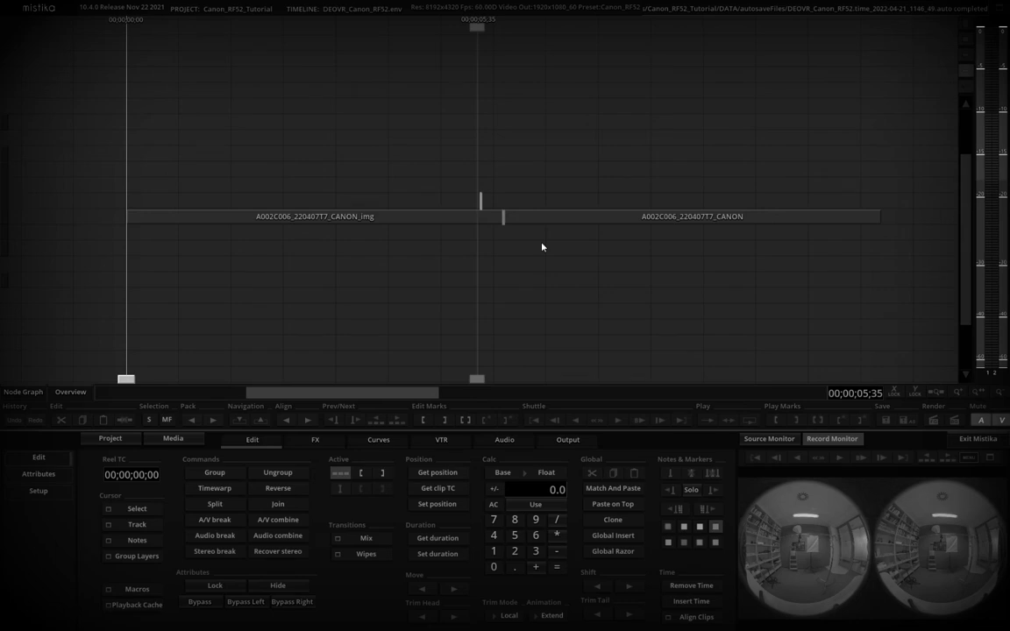
pyautogui.moveTo(382, 24)
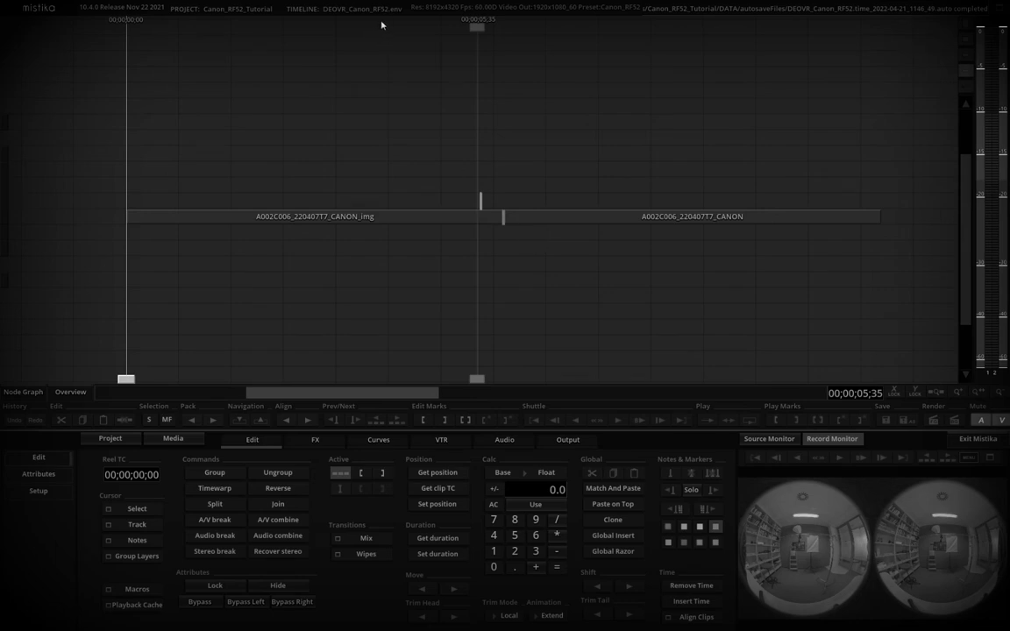
pyautogui.moveTo(441, 151)
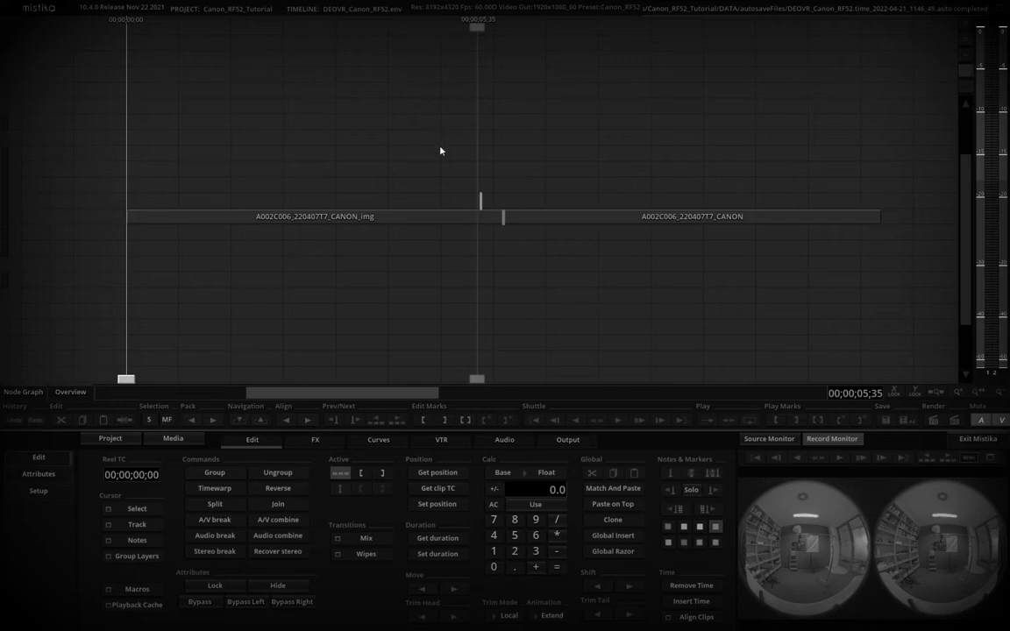
pyautogui.moveTo(434, 130)
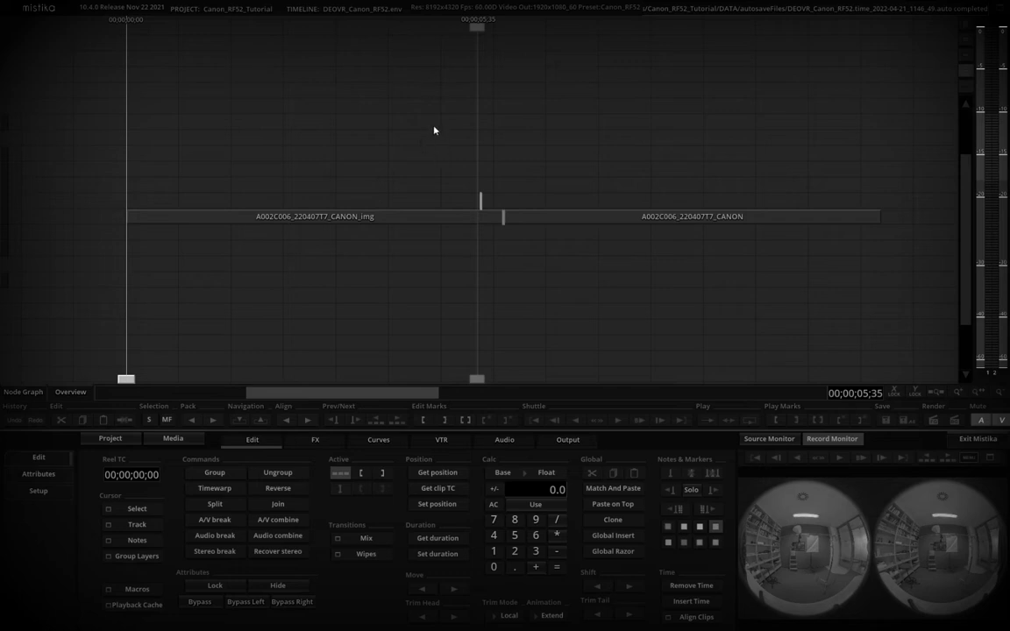
pyautogui.moveTo(760, 537)
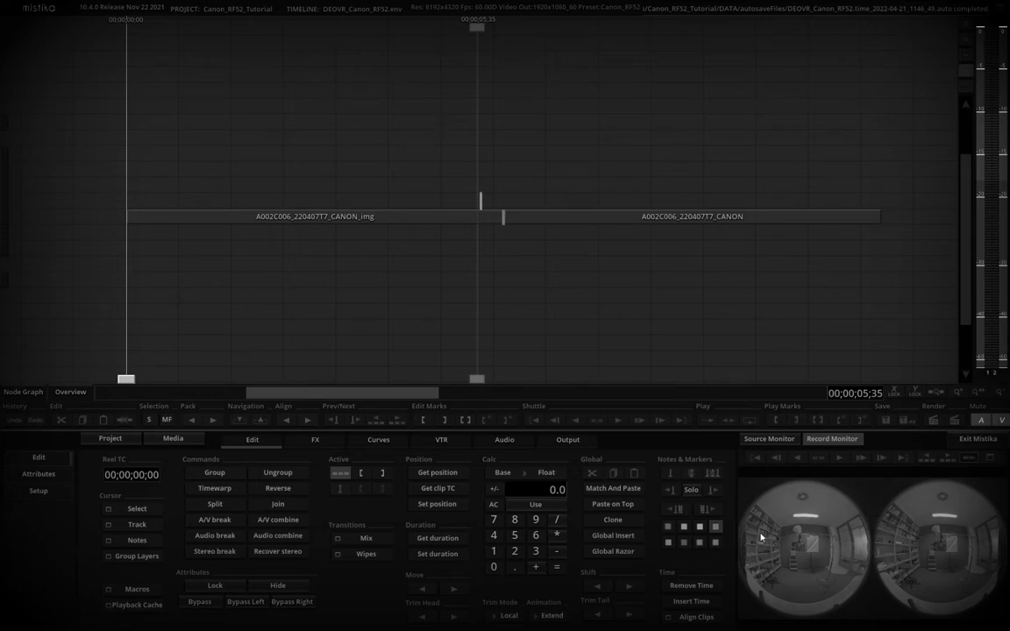
pyautogui.moveTo(521, 295)
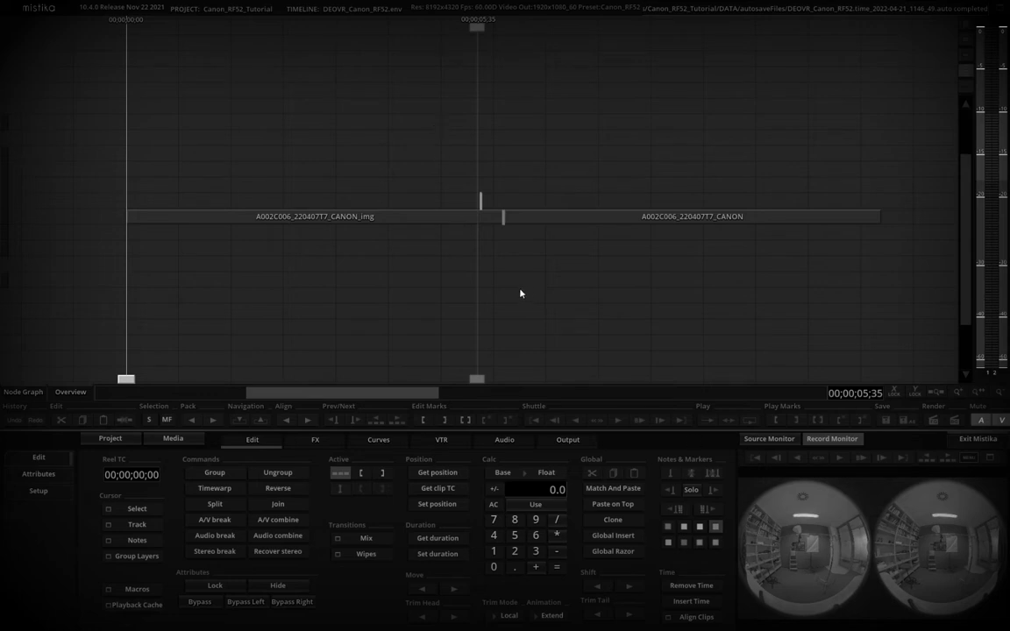
pyautogui.moveTo(477, 293)
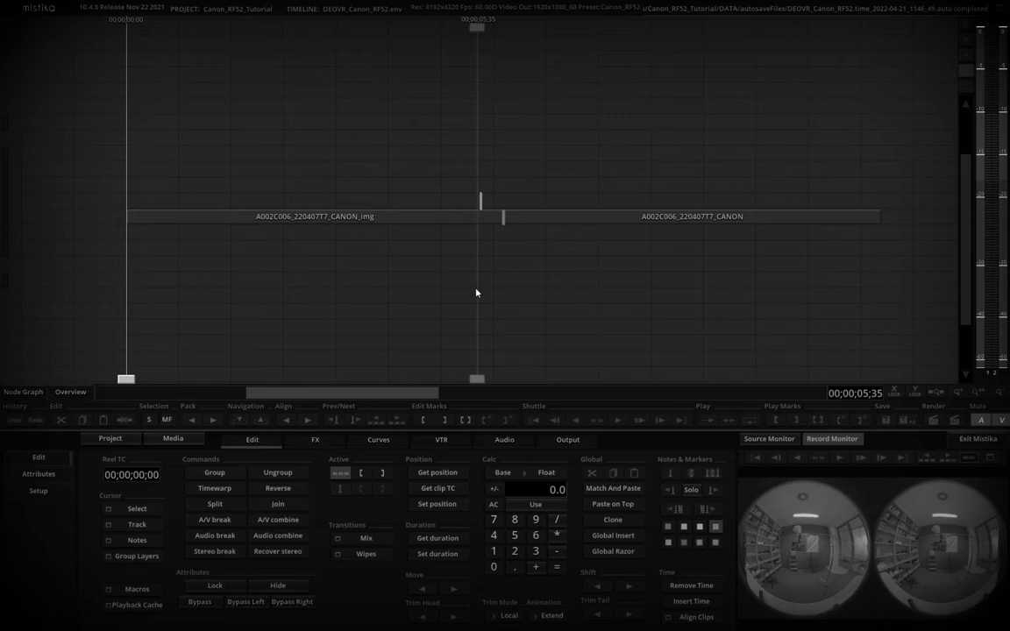
pyautogui.moveTo(479, 292)
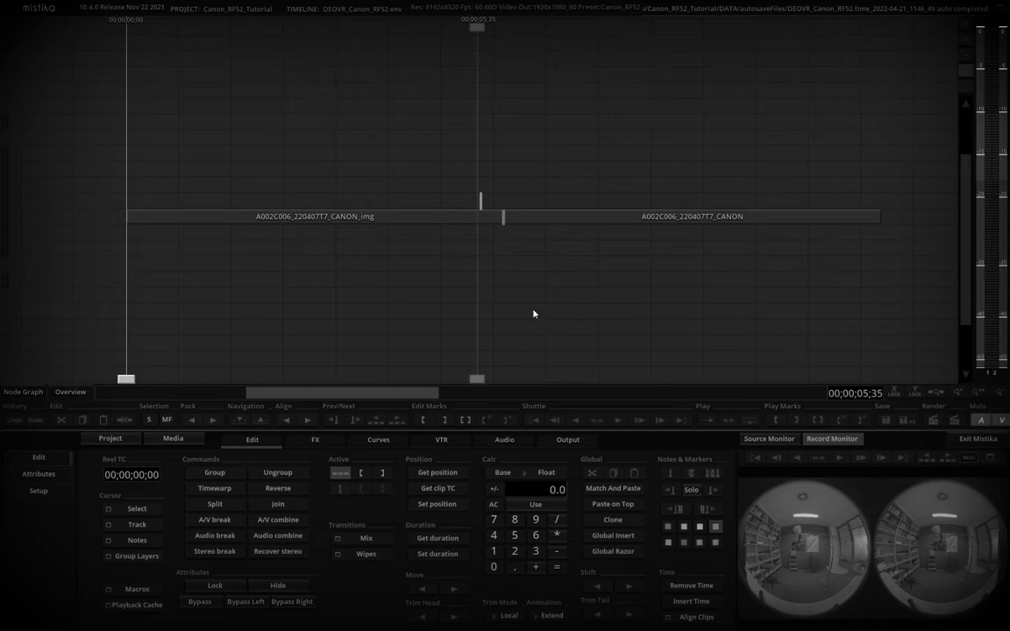
pyautogui.moveTo(815, 519)
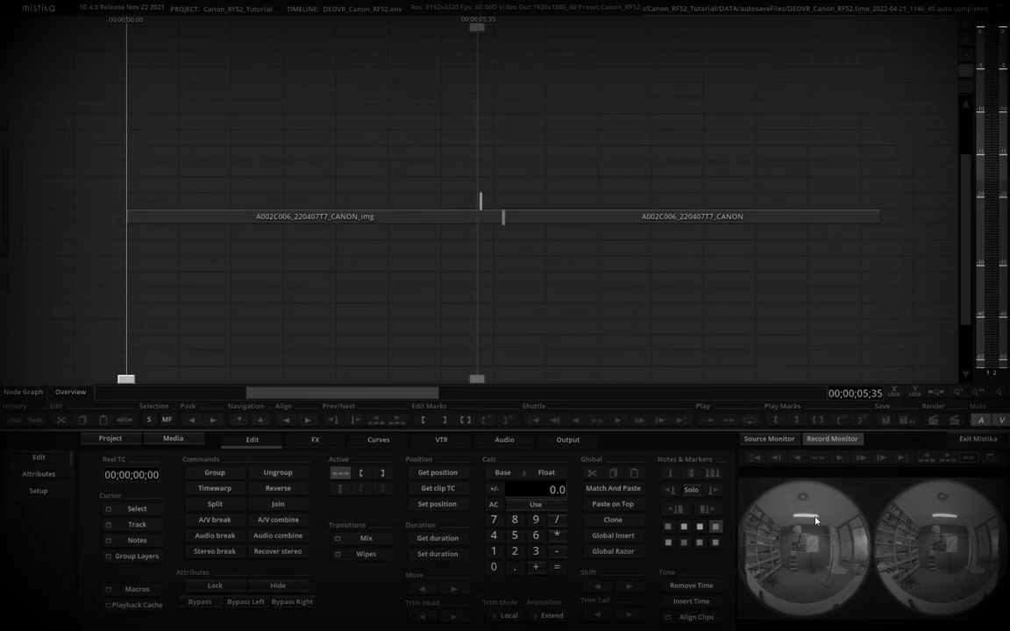
pyautogui.moveTo(448, 291)
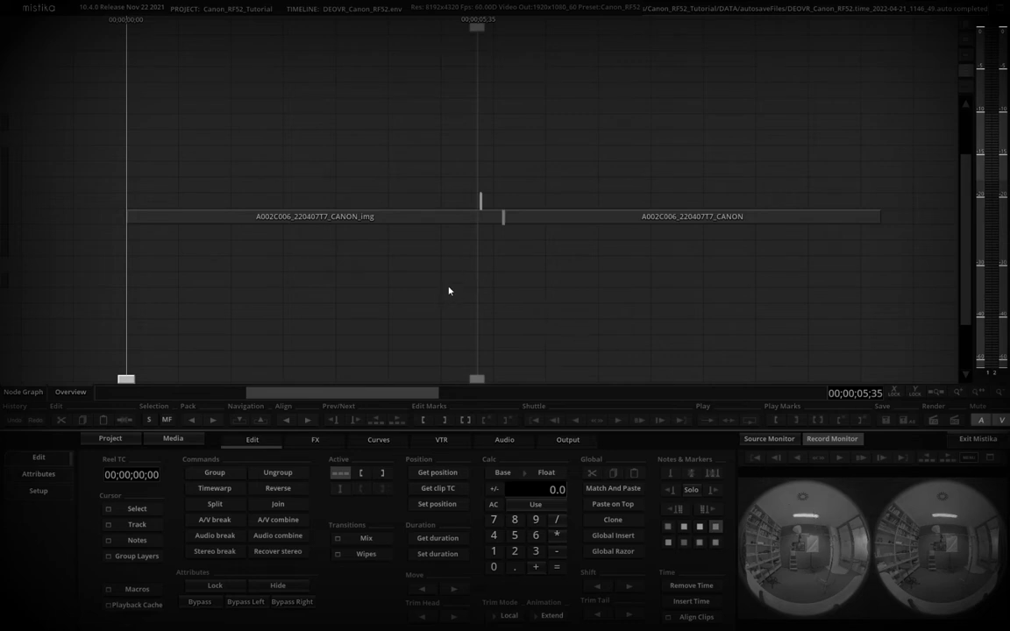
pyautogui.moveTo(414, 273)
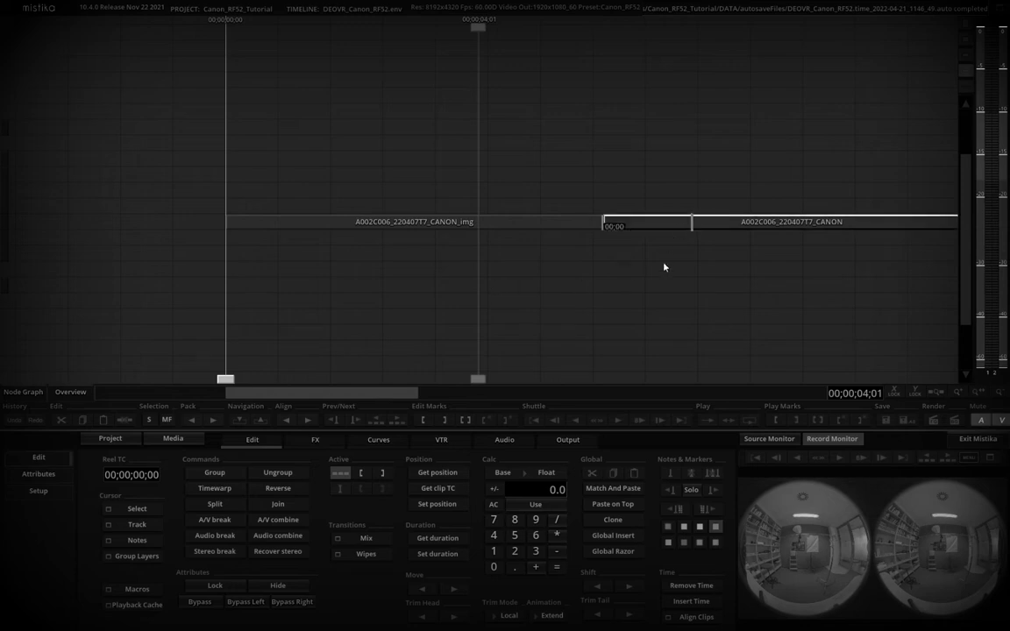
pyautogui.moveTo(455, 228)
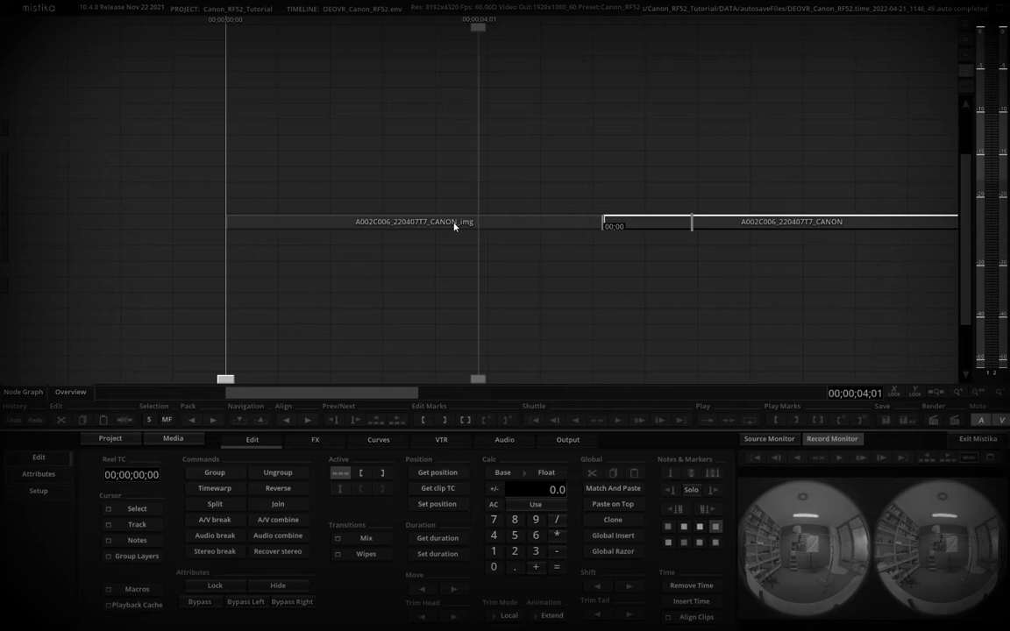
# Create a Comp3D over the Canon dual fisheye clip and view both lens images side by side.
pyautogui.click(315, 438)
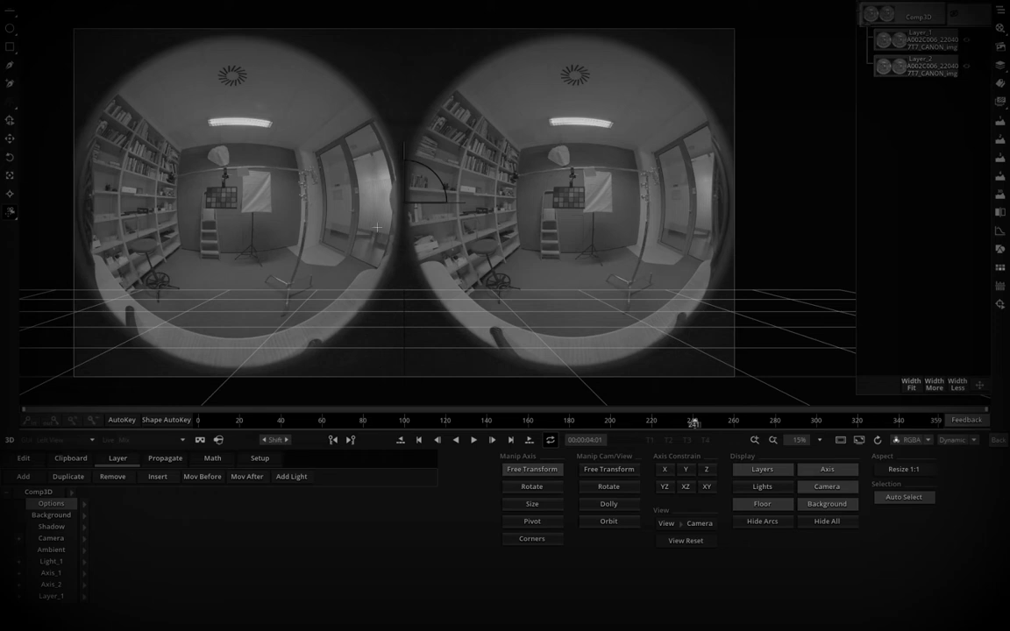
pyautogui.moveTo(375, 130)
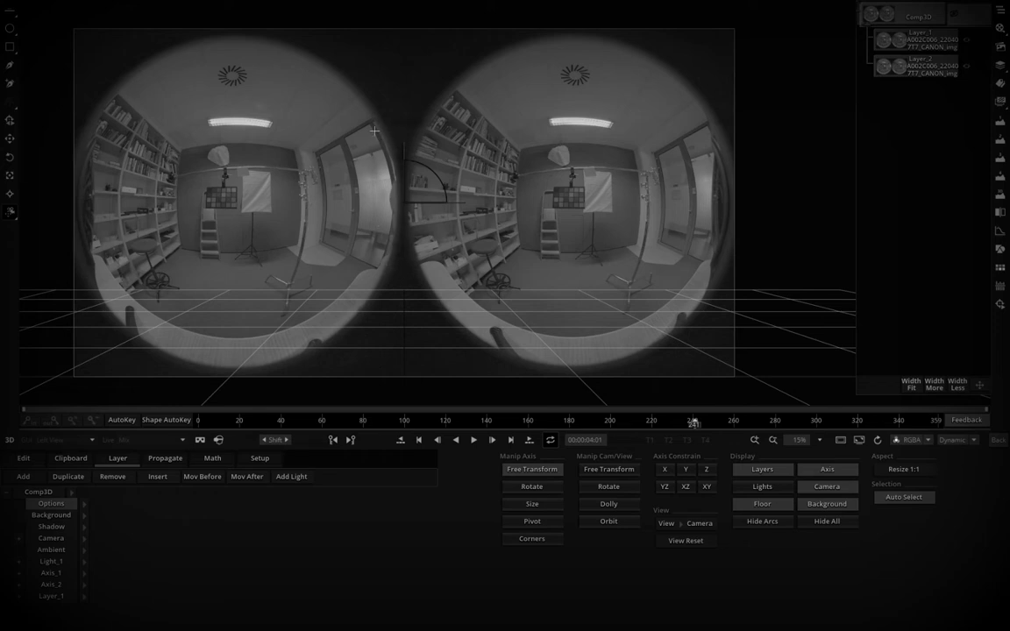
pyautogui.moveTo(396, 166)
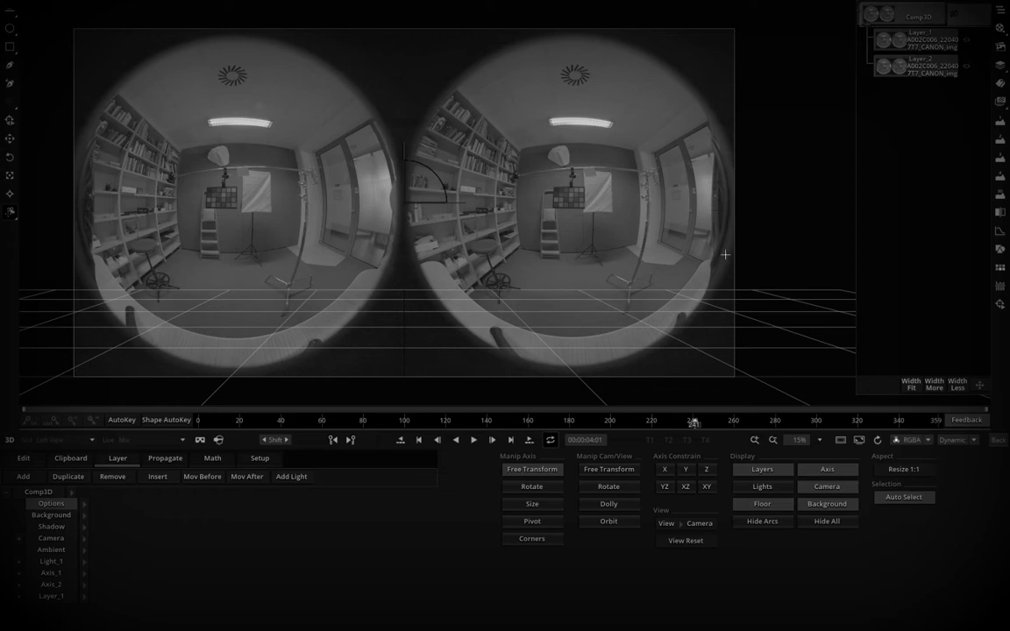
pyautogui.moveTo(735, 217)
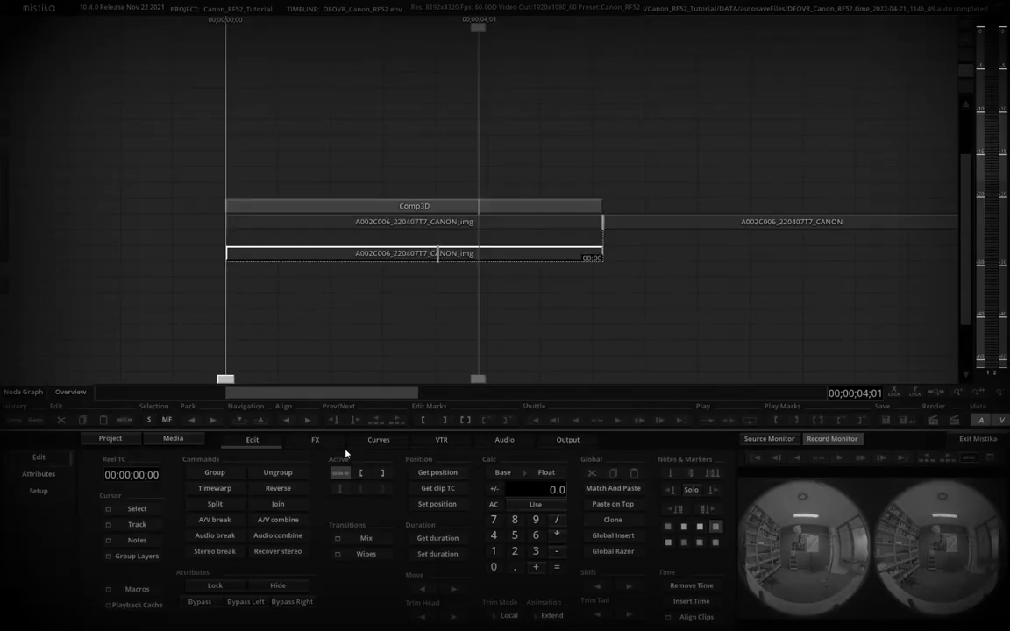
# Add a Shape mask on the clip's layer curving along the right fisheye lens edge.
pyautogui.click(315, 439)
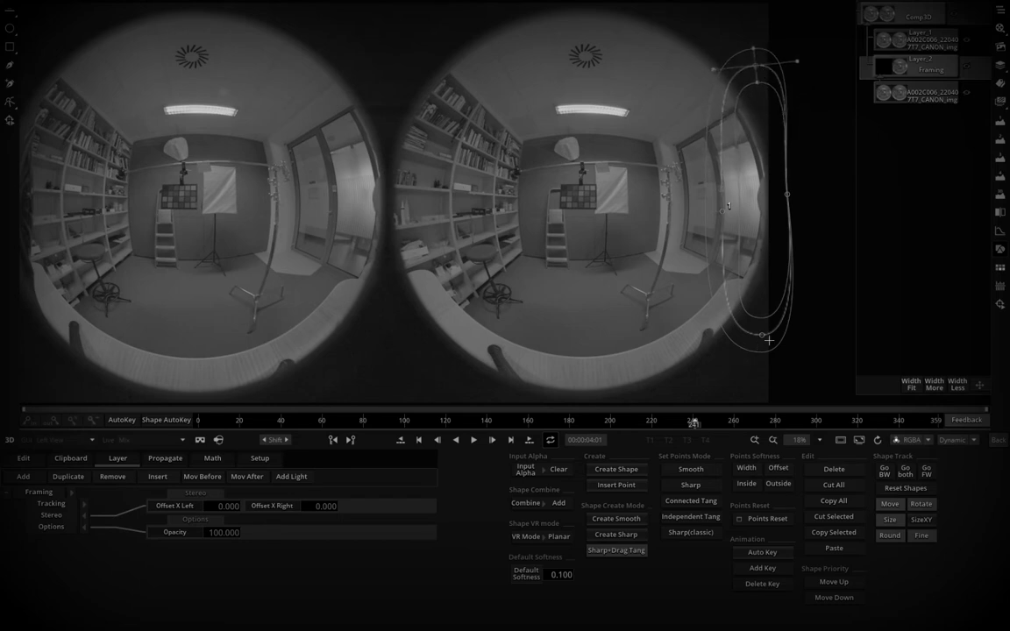
pyautogui.moveTo(767, 340); pyautogui.dragTo(764, 358)
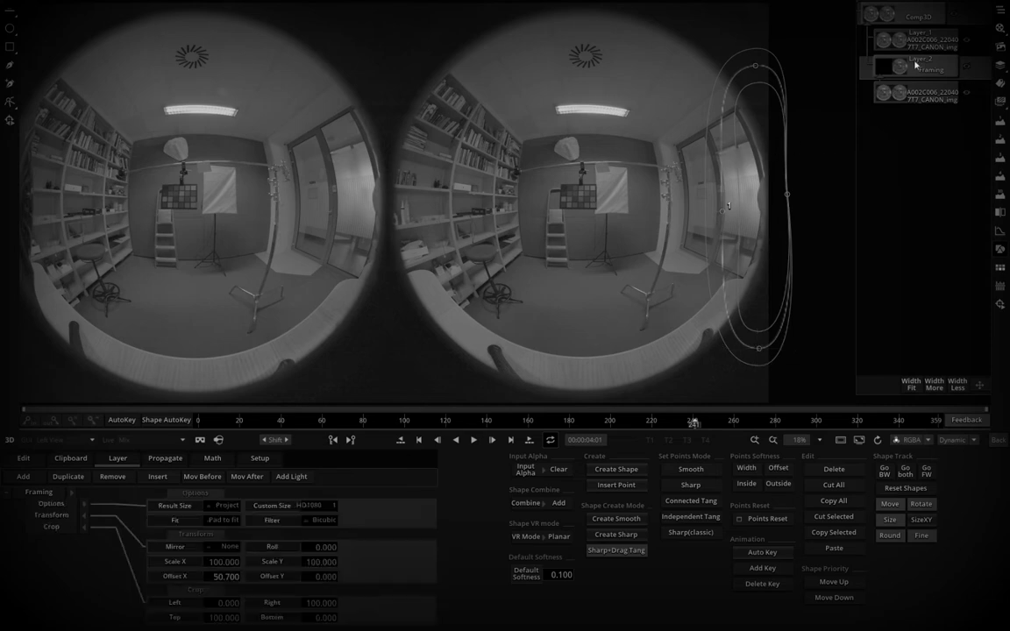
# Lower the framing layer's Scale Y to 94.6 so the mask meets the lens edge.
pyautogui.moveTo(298, 561); pyautogui.dragTo(272, 561)
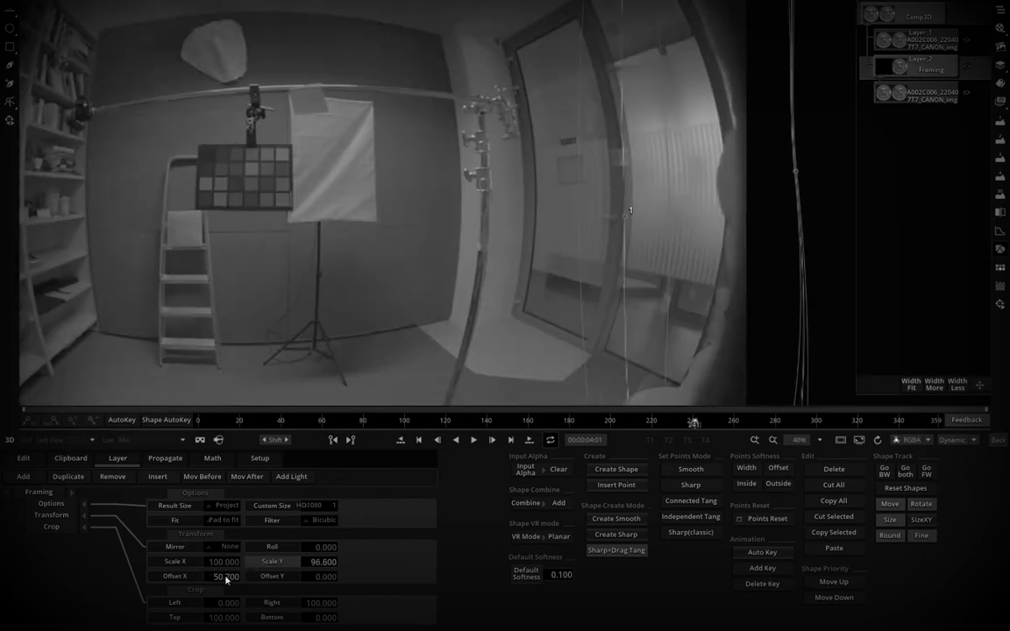
pyautogui.moveTo(224, 575); pyautogui.dragTo(249, 585)
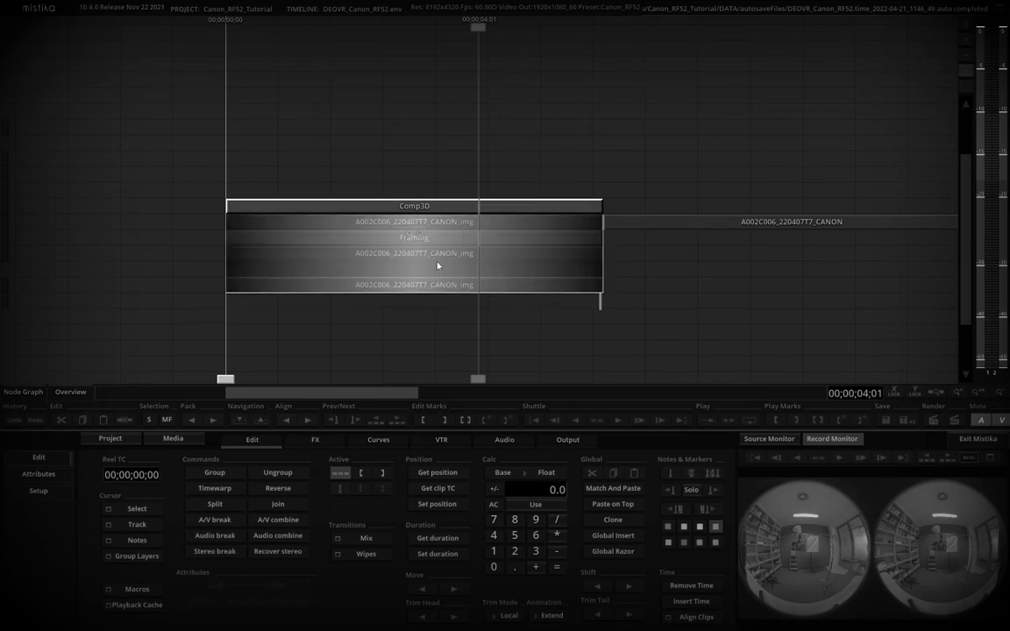
# Set the Framing layer's Source and Result Size to 8192 x 4320.
pyautogui.click(314, 438)
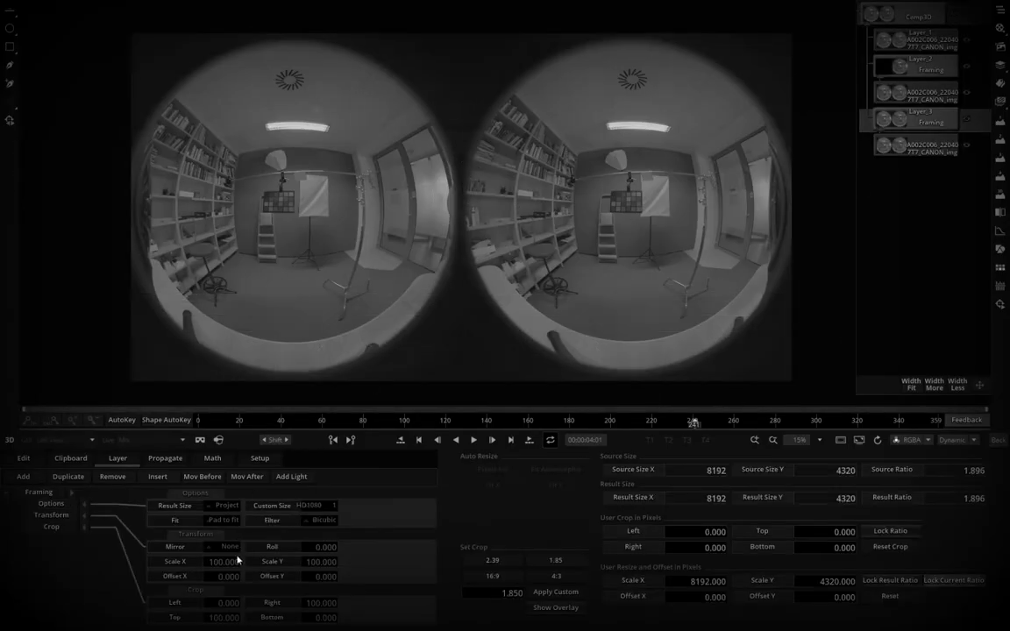
pyautogui.moveTo(225, 575); pyautogui.dragTo(210, 575)
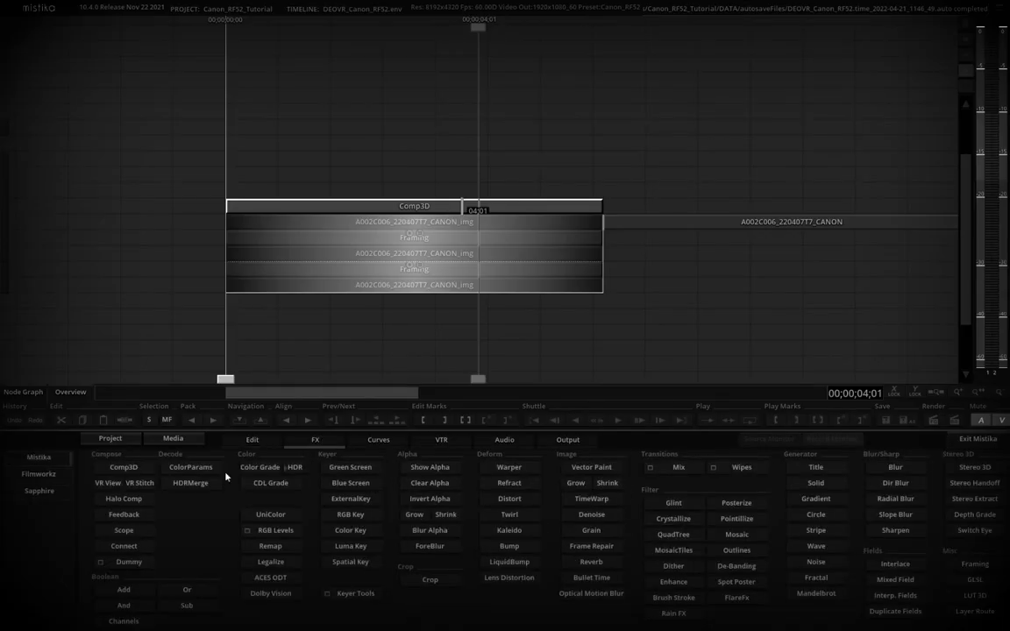
# Apply a Color Grade - HDR effect and tune its Lift, Gamma and Gain wheels.
pyautogui.click(260, 466)
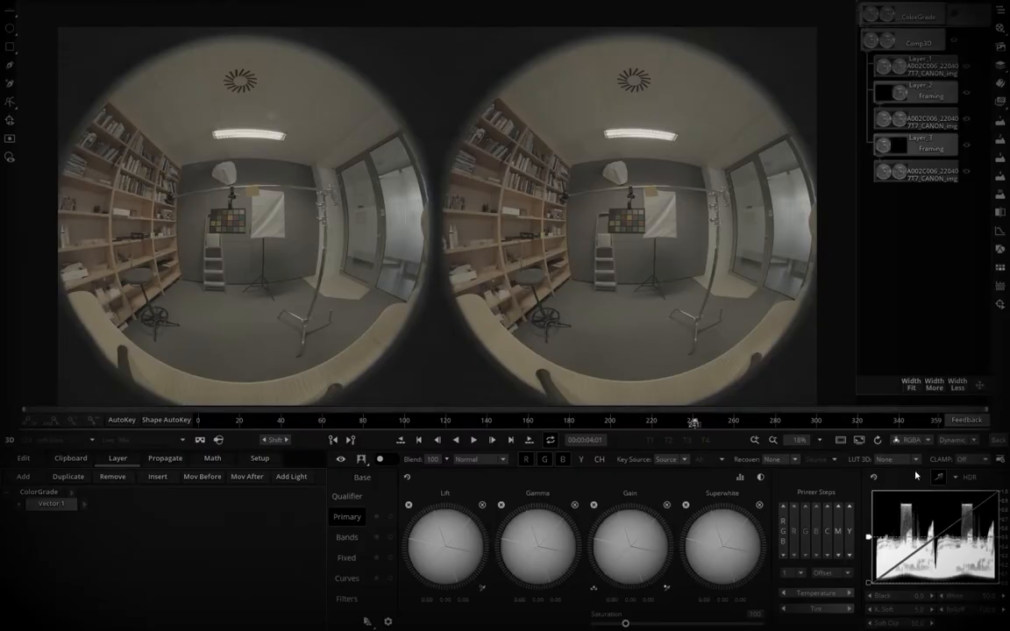
pyautogui.moveTo(833, 417)
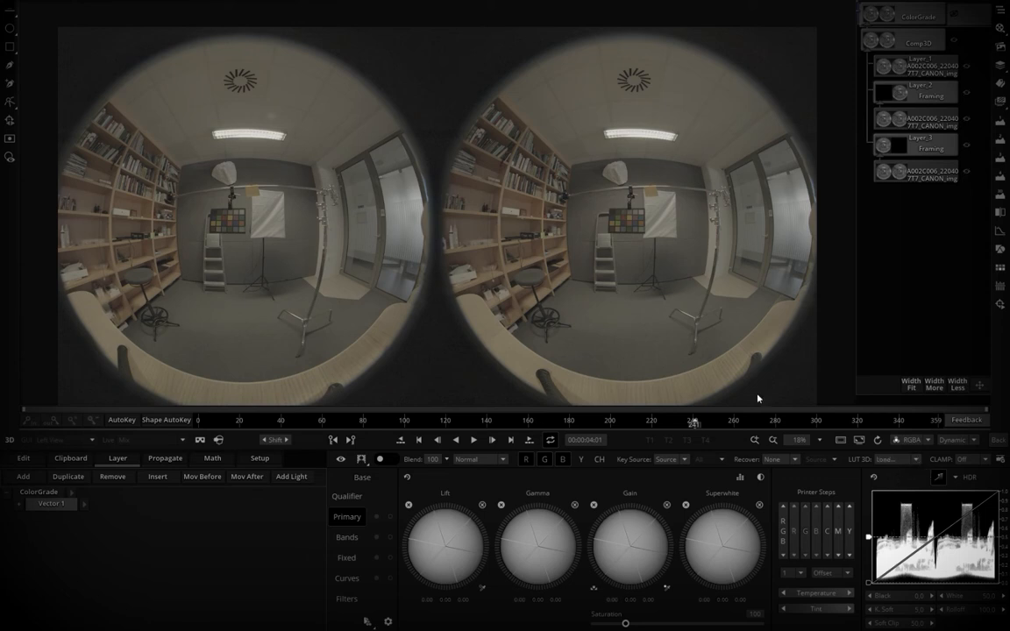
pyautogui.moveTo(294, 229)
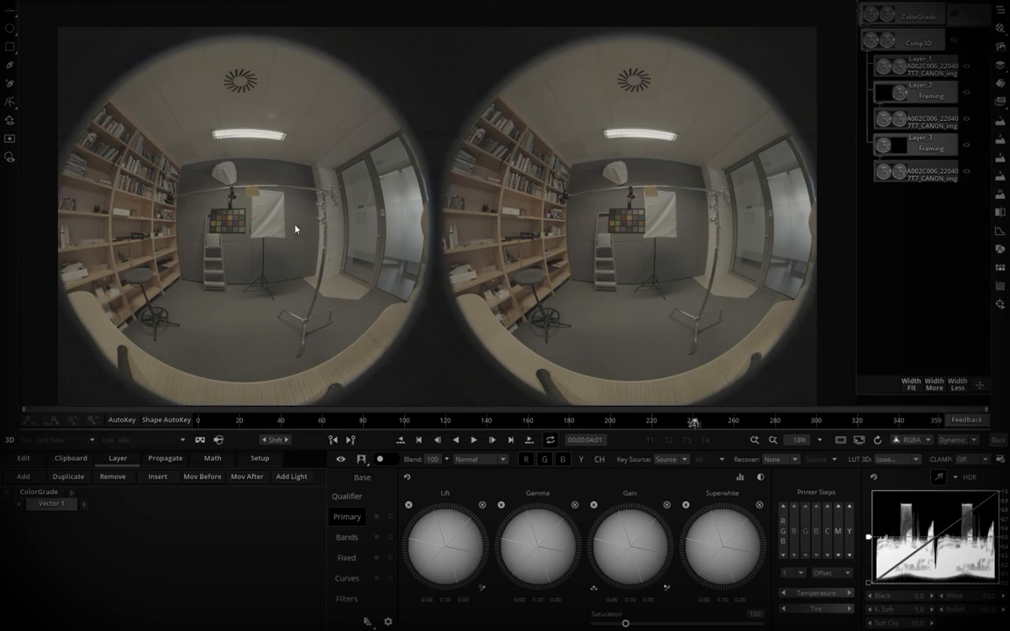
pyautogui.click(887, 460)
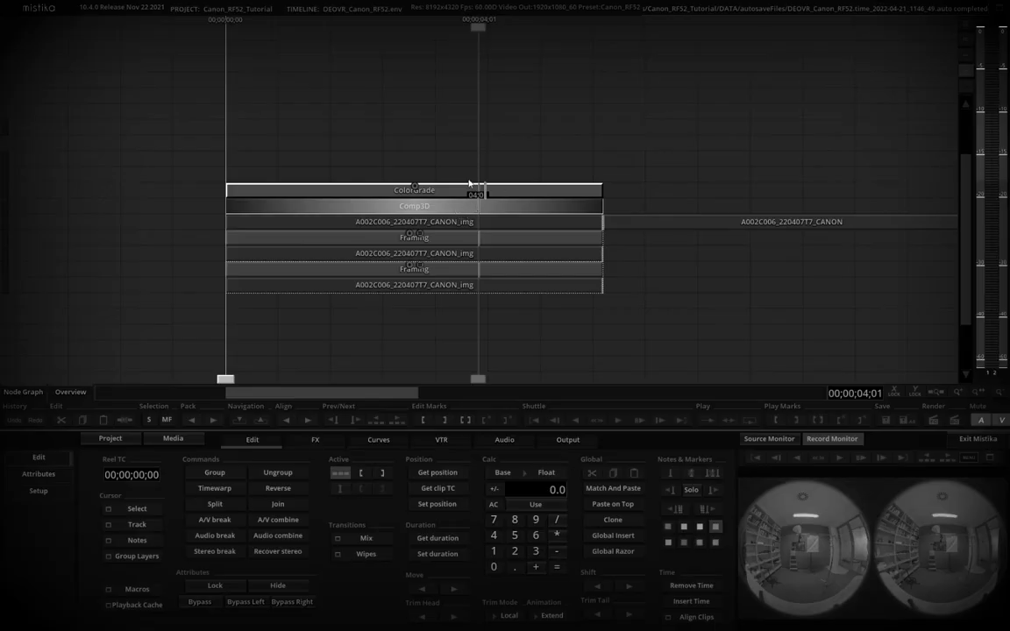
pyautogui.moveTo(856, 624)
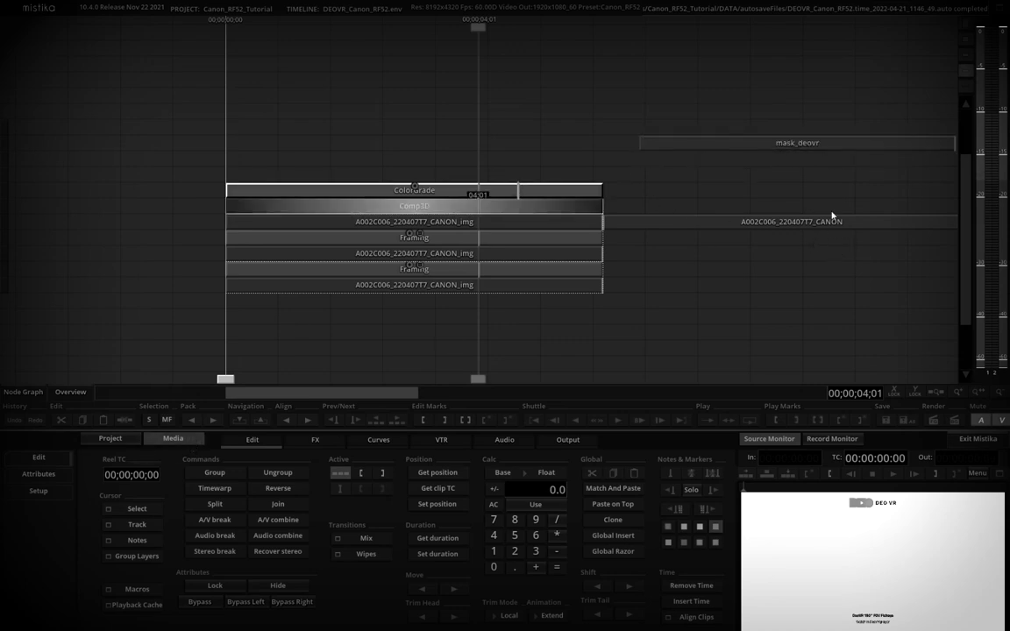
# Import the mask_deovr image and place it behind the fisheye pair in the stack.
pyautogui.click(316, 438)
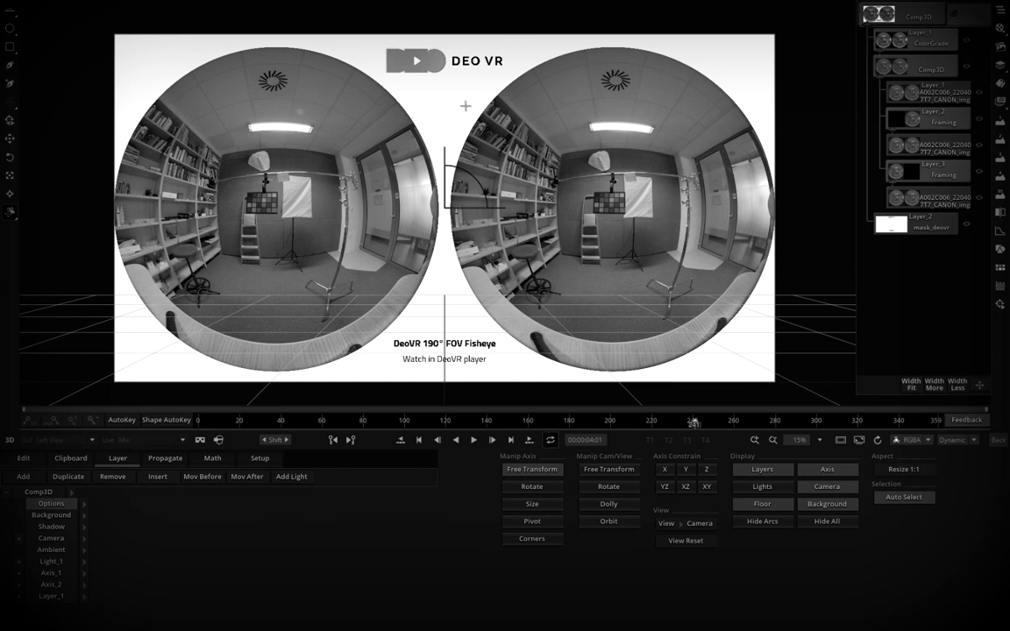
pyautogui.moveTo(452, 152)
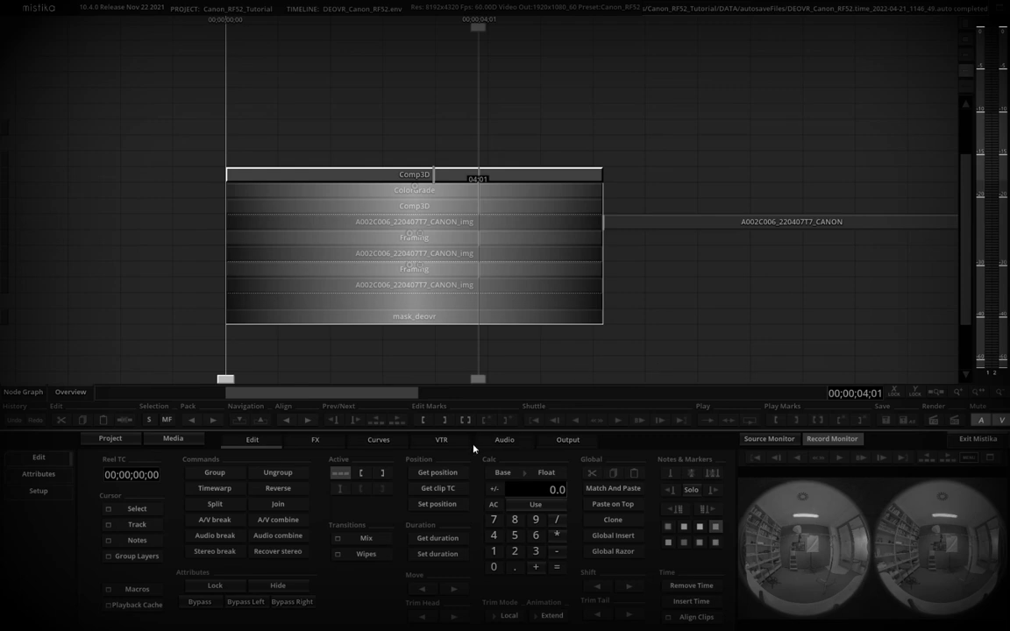
# Choose the MP4 Nvidia movie preset with HEVC 420 8 bits for rendering.
pyautogui.click(566, 439)
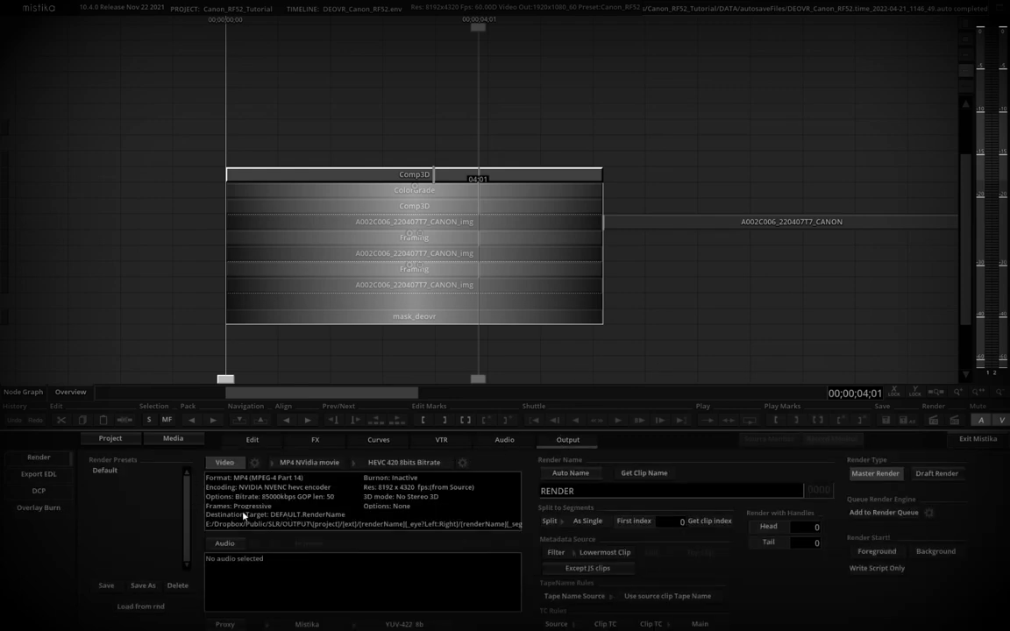
pyautogui.moveTo(410, 493)
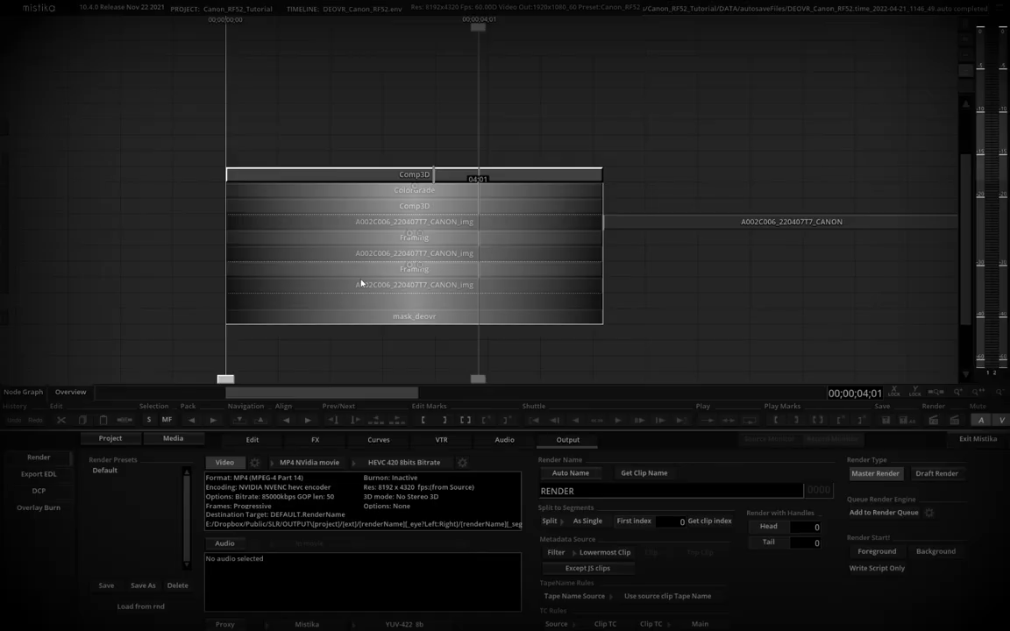
pyautogui.moveTo(419, 278)
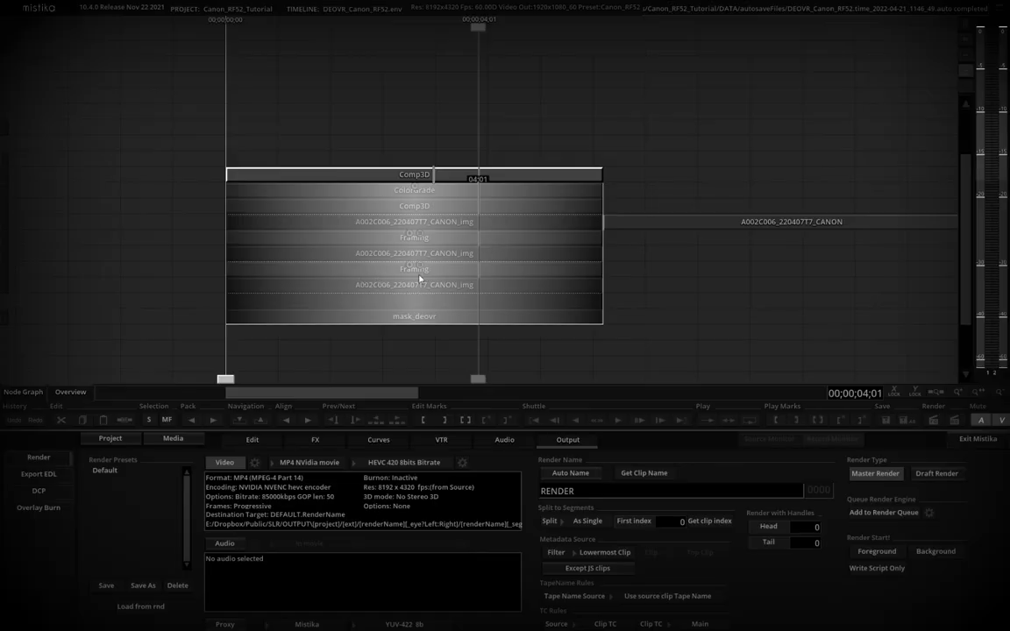